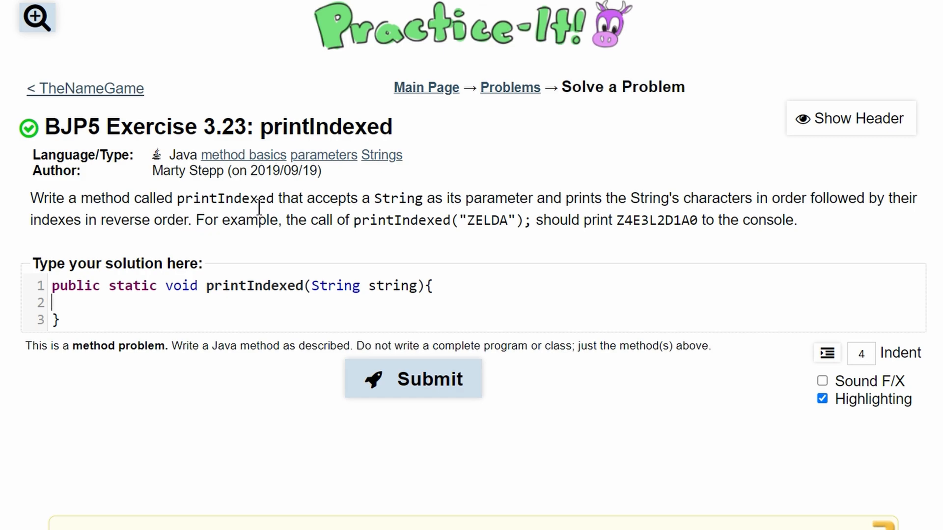
mouse_move(277, 303)
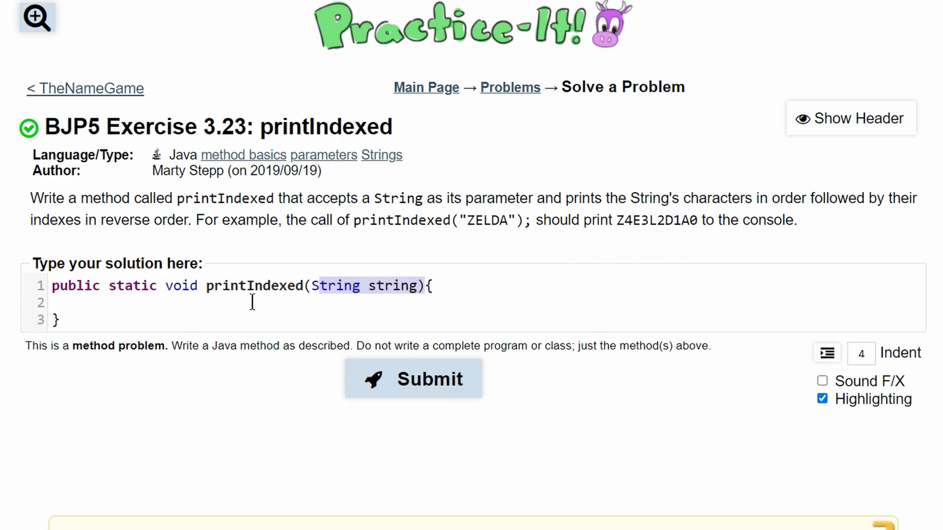
mouse_move(786, 238)
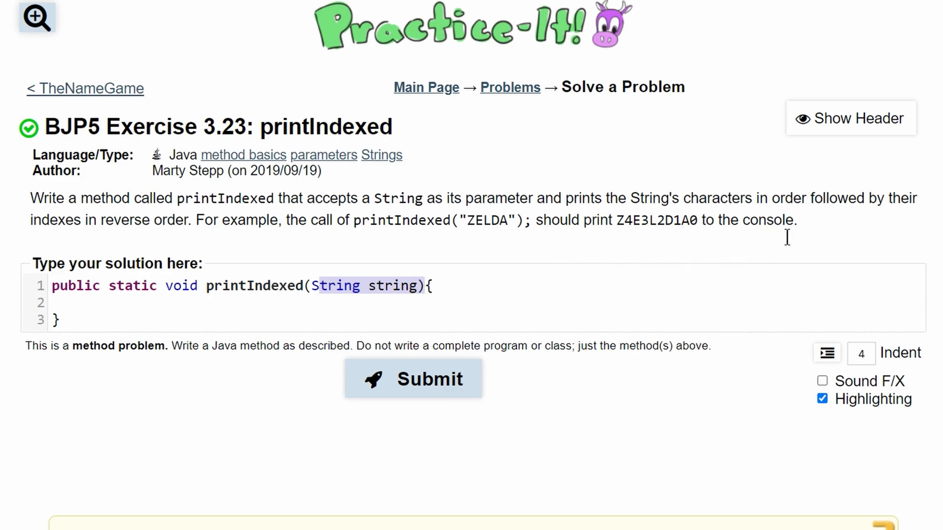
mouse_move(306, 235)
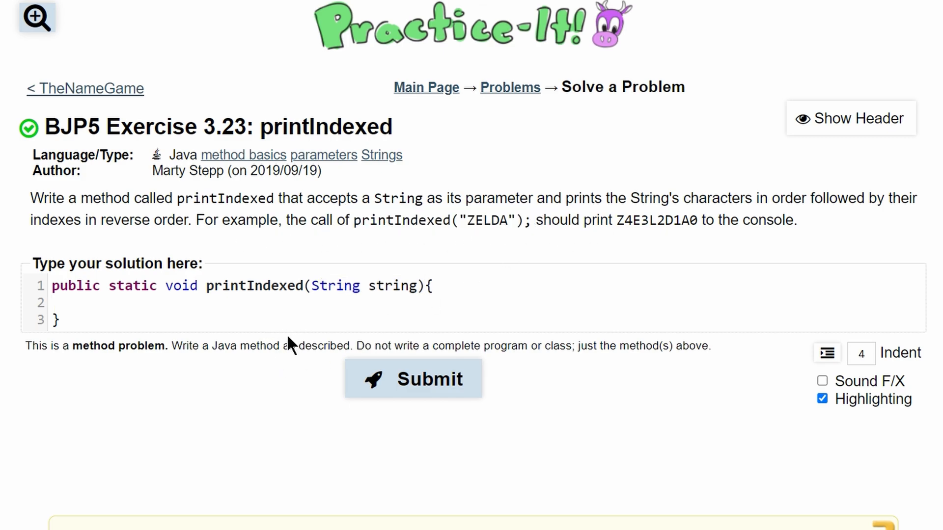
Write the loop header for(a=string.length()-1; a>0; a--){ with an empty braced body
text(for())
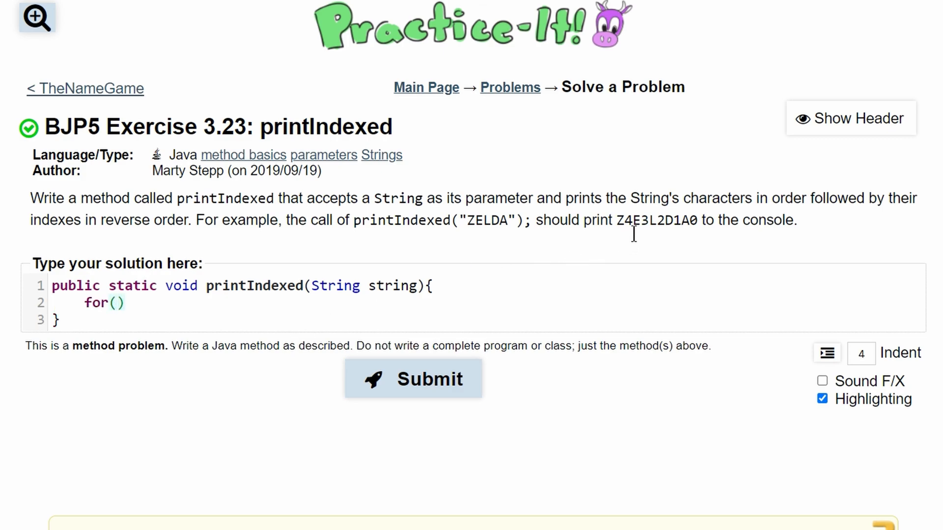
double_click(617, 220)
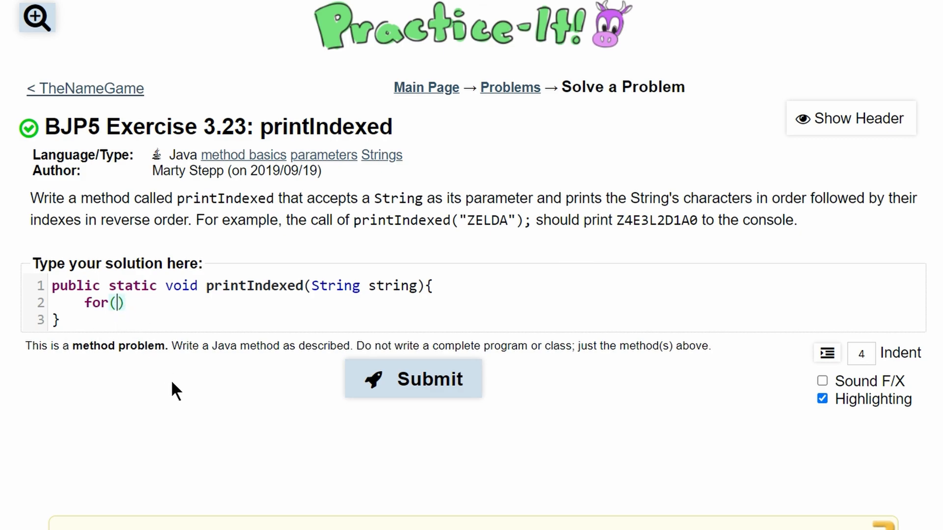
text(a)
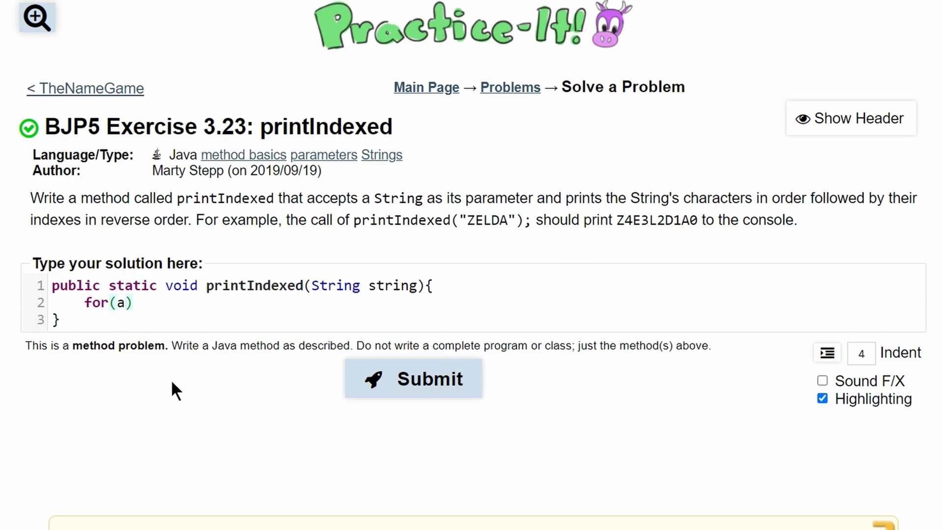
text(=)
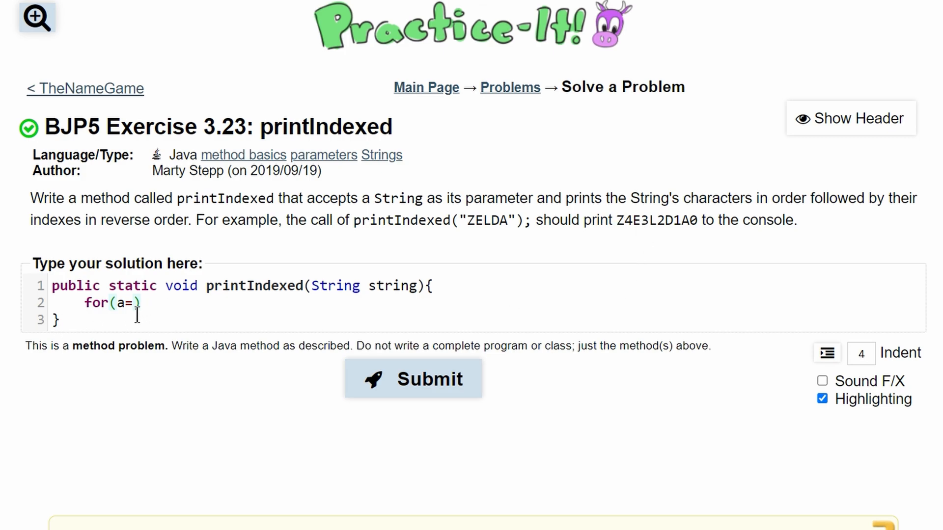
text(1)
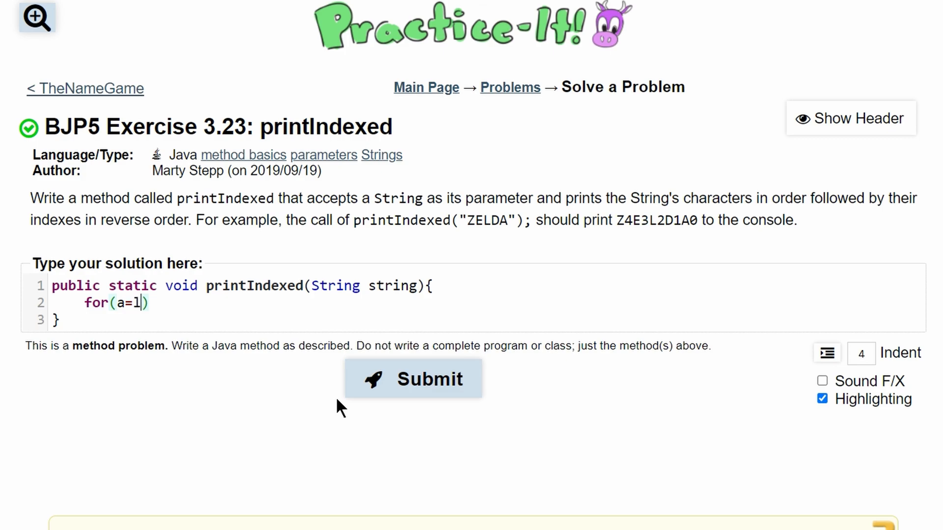
key(Backspace)
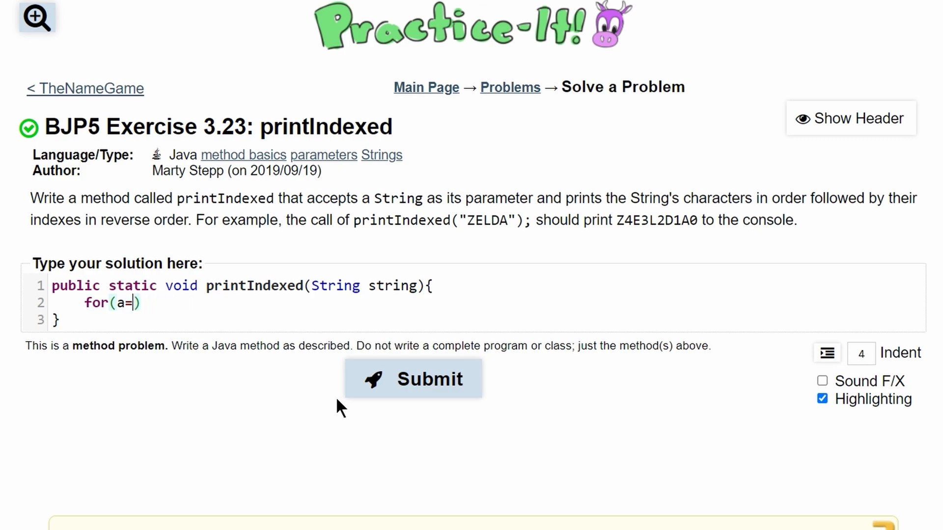
text(string.le)
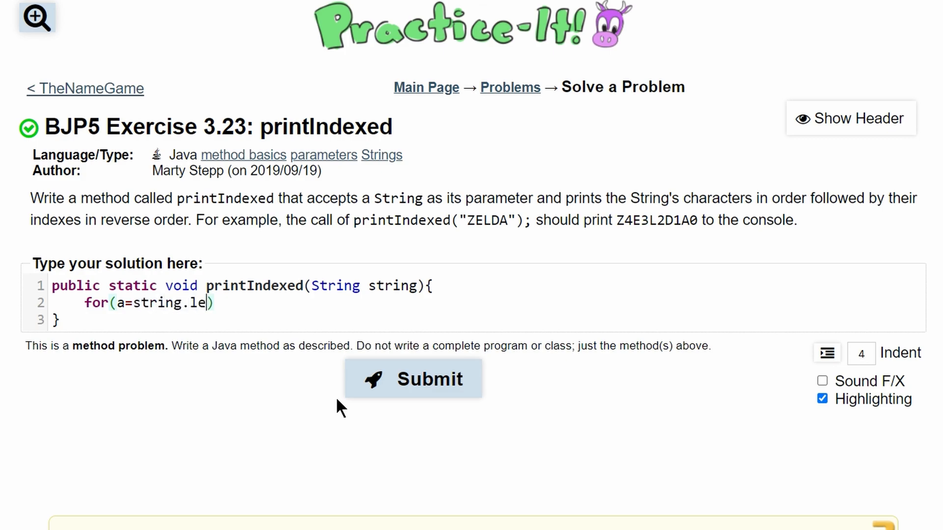
text(ngth())
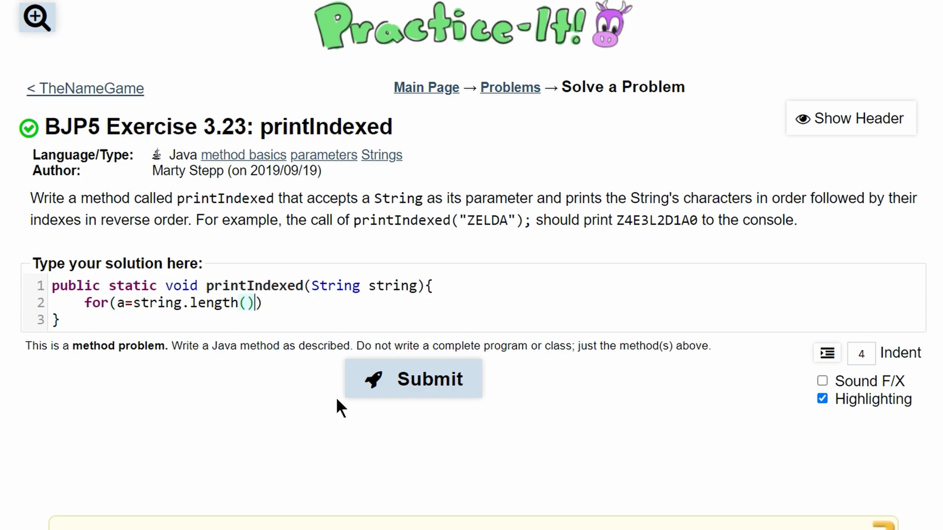
text(-1)
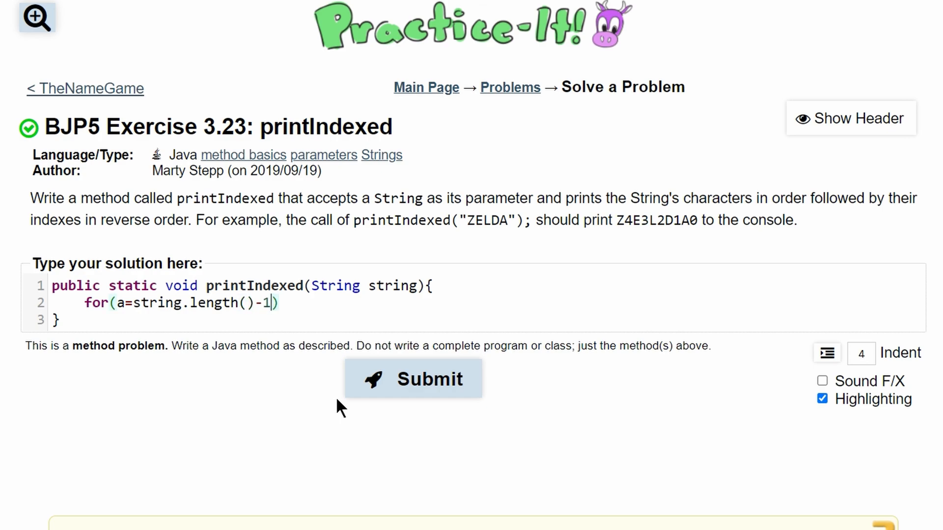
text(; a>)
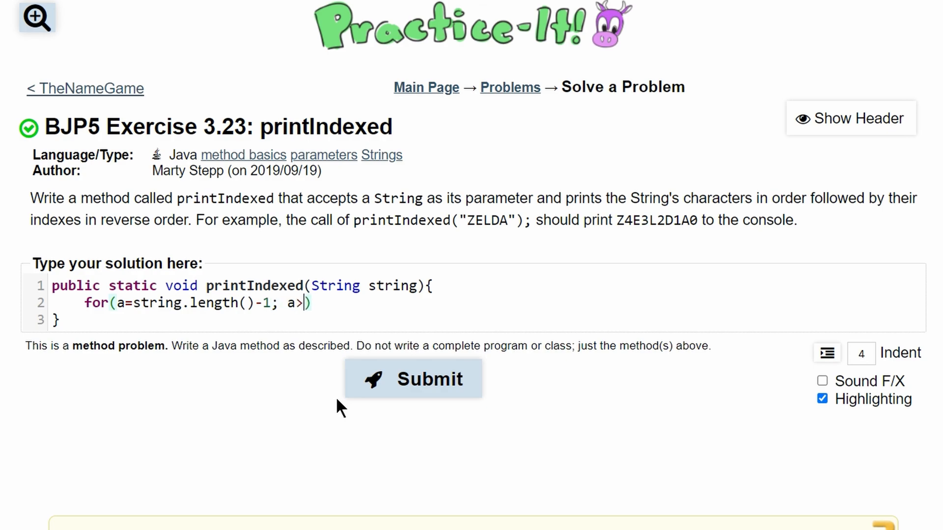
text(0; a--)
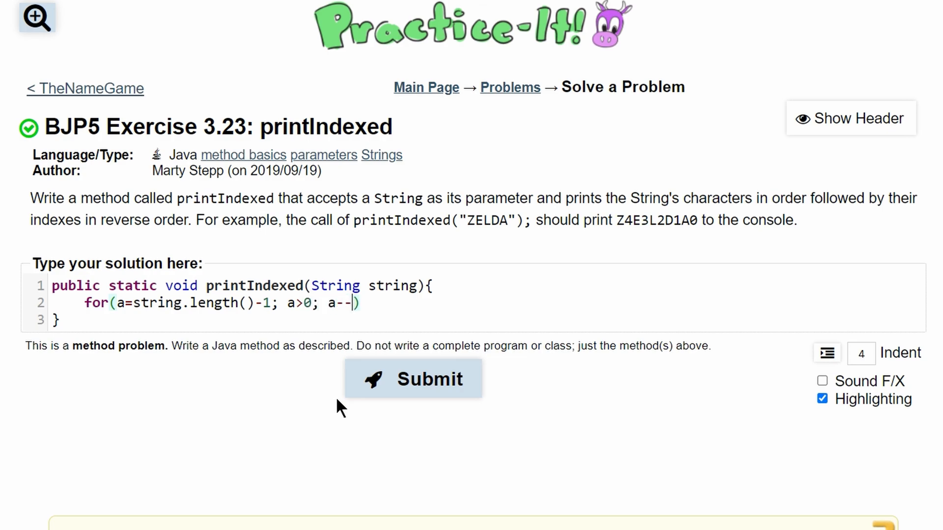
text({)
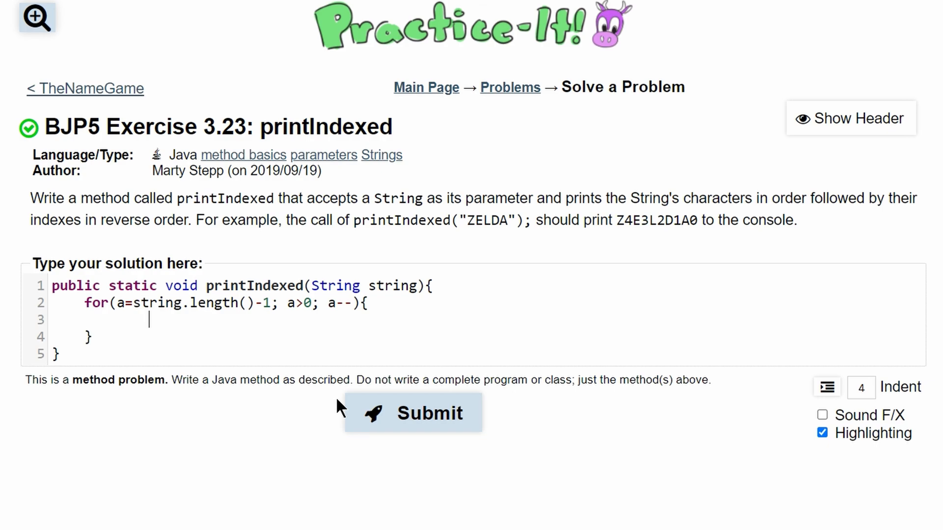
Add System.out.print(string.getCharAt()) in the loop body and start a blank line after the header
text(System.)
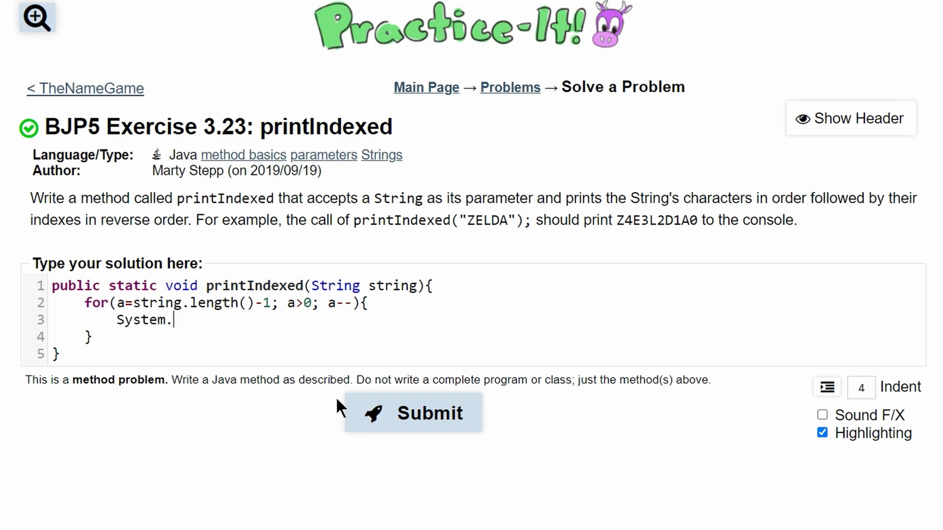
text(out.print())
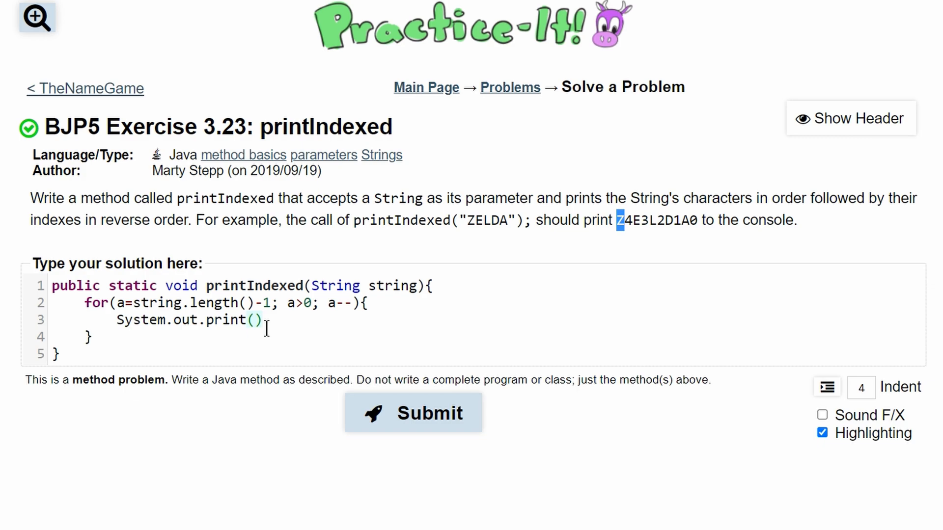
text(string)
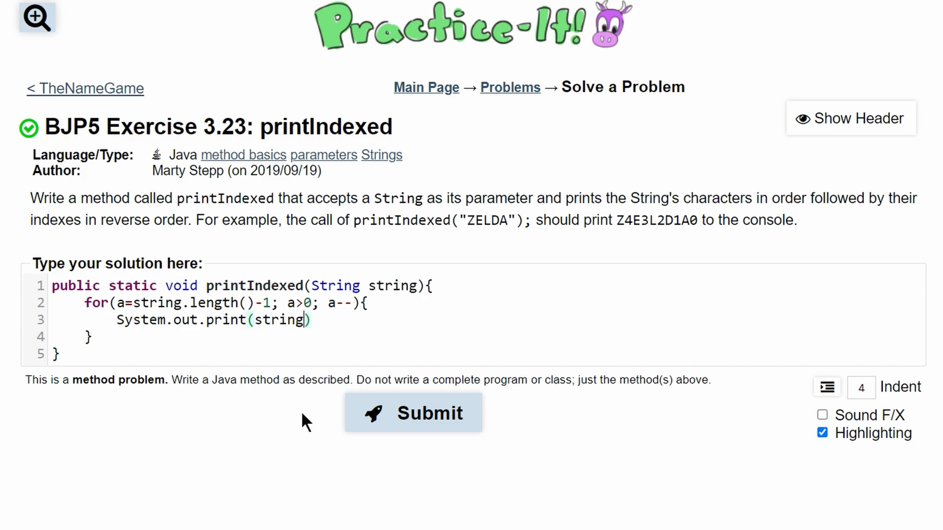
text(.getChar)
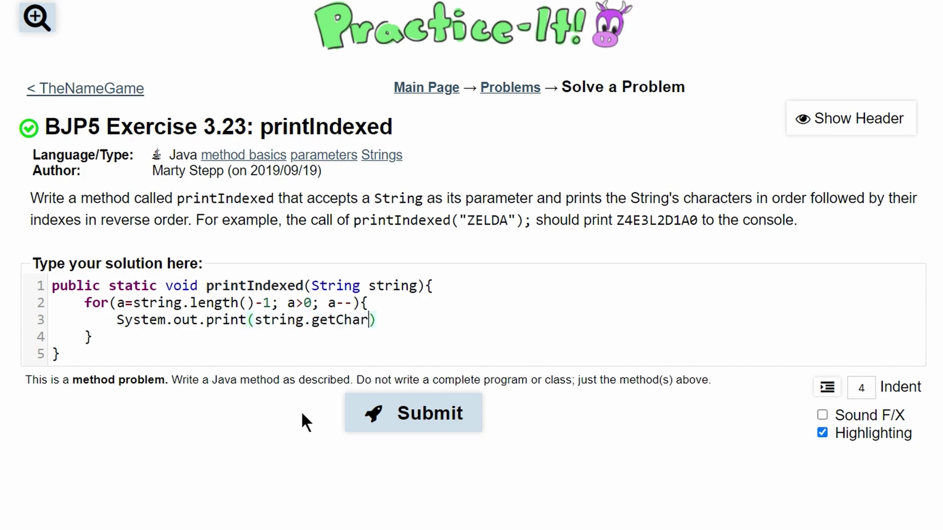
text(At())
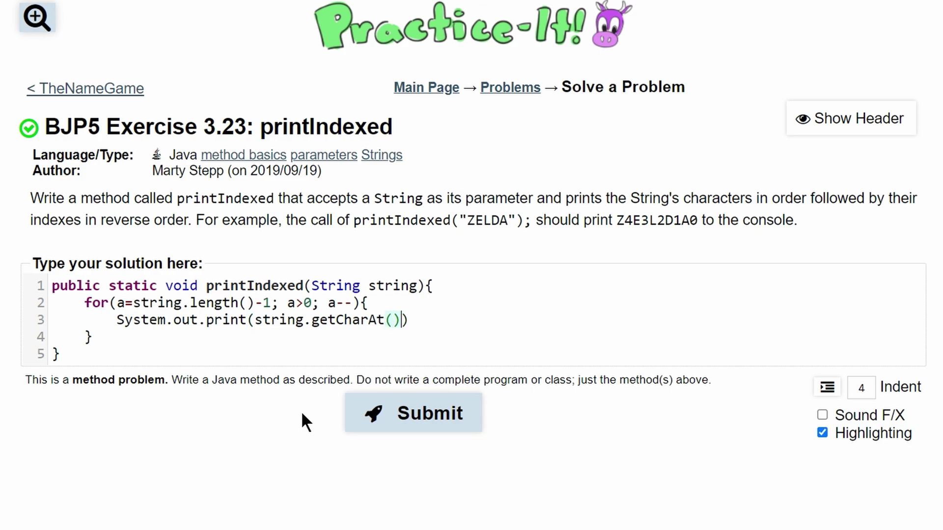
click(391, 320)
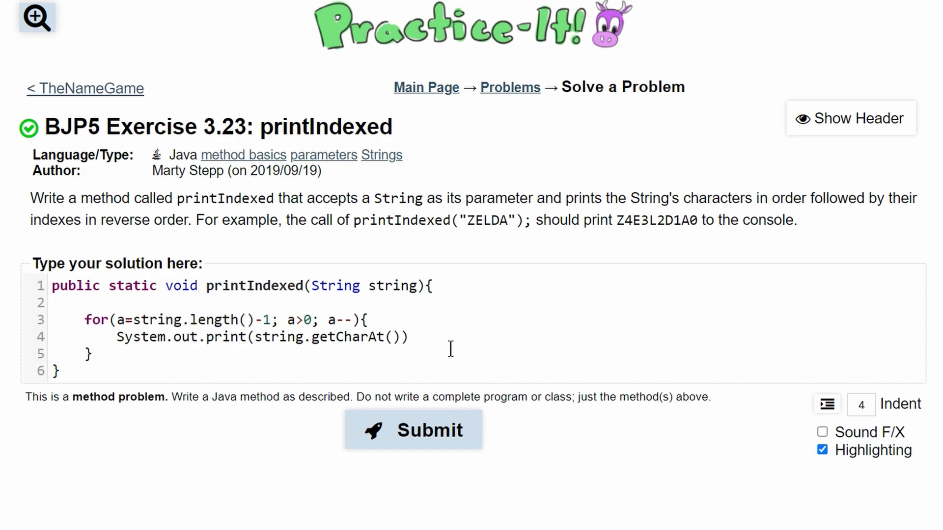
Declare int temp=0, print string.getCharAt(temp) + a, and increment temp++ each iteration
text(int)
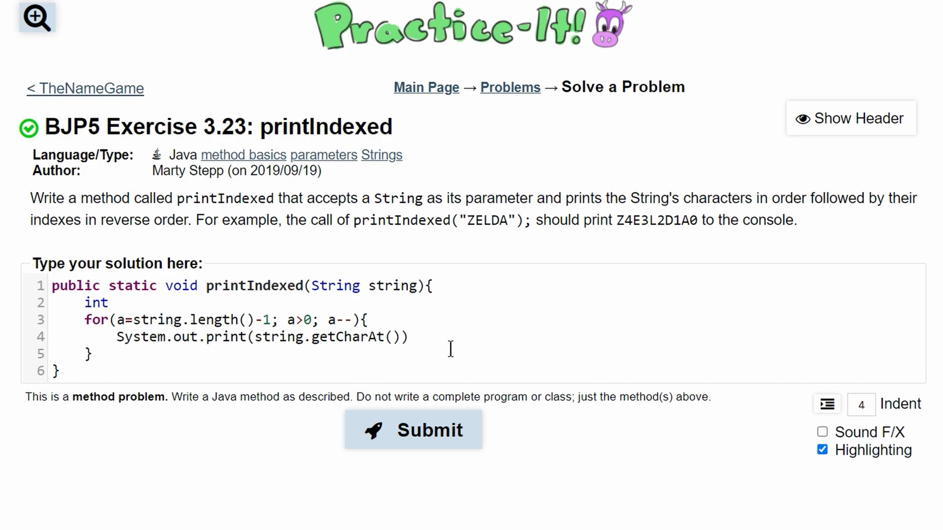
text(temp=0;)
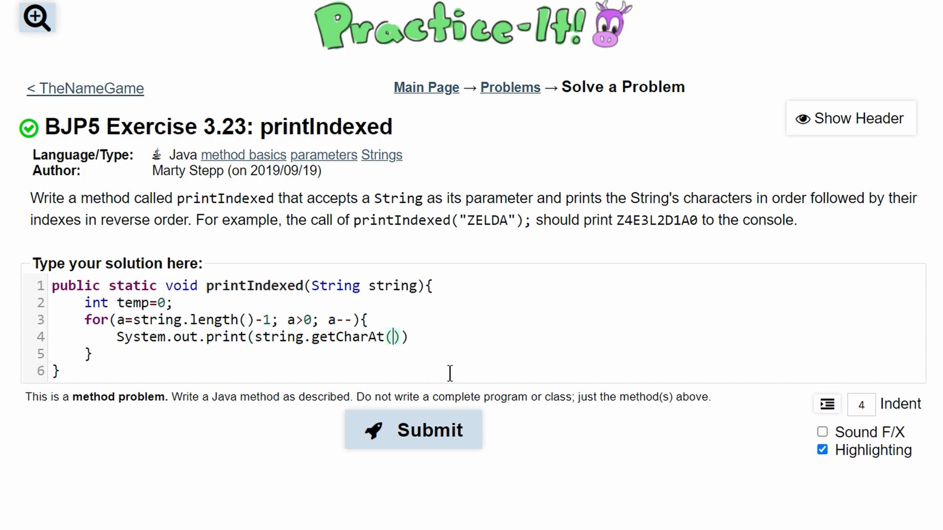
text(temp)
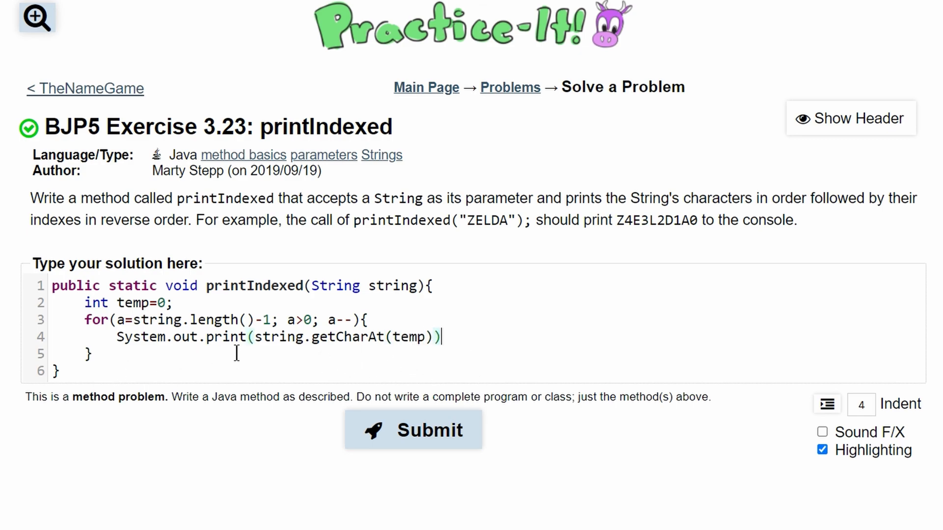
key(Enter)
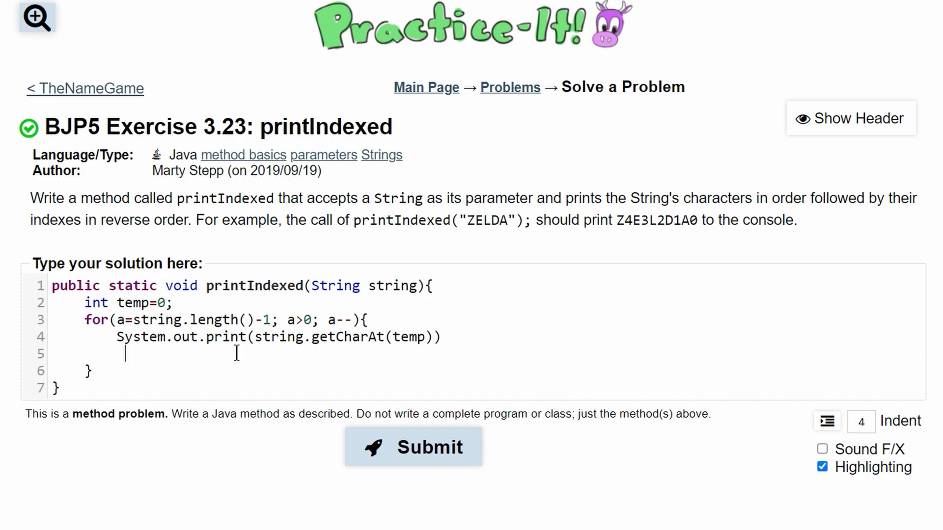
text(temp++)
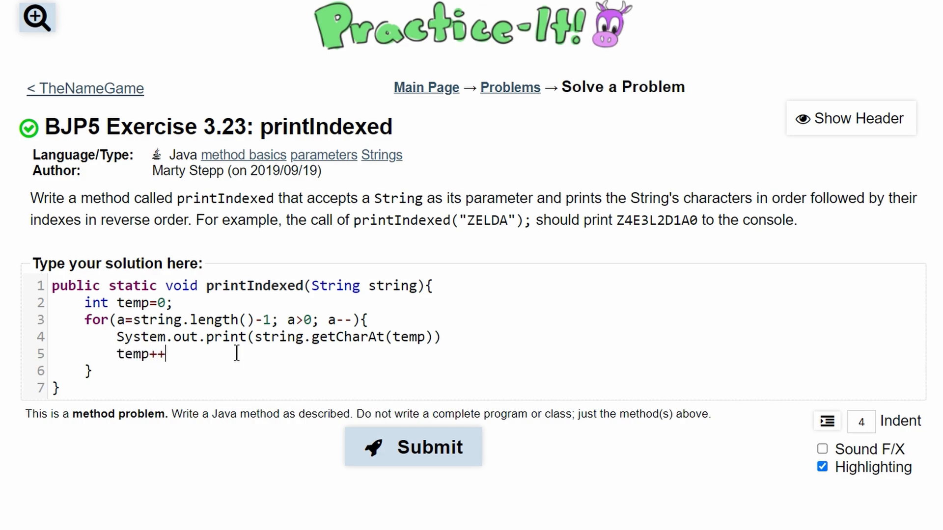
text(;)
click(488, 337)
text( + )
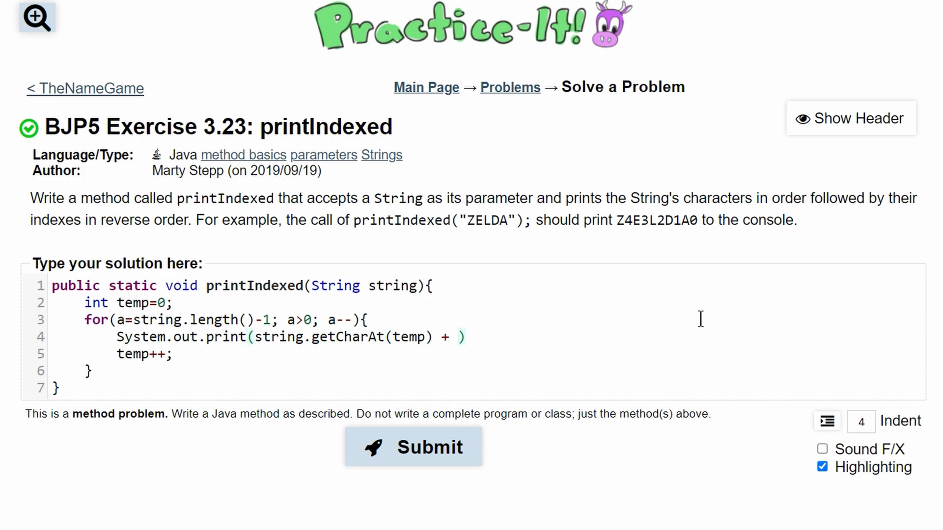
mouse_move(283, 398)
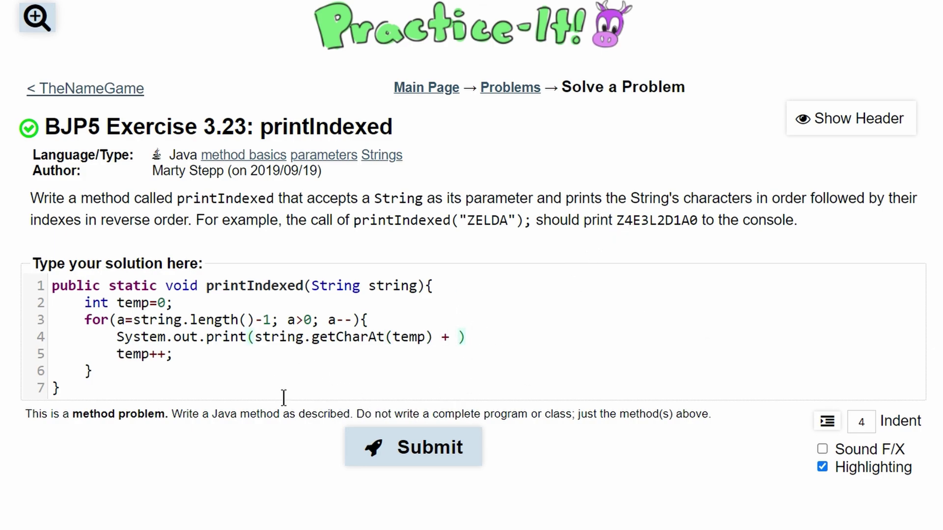
text(s)
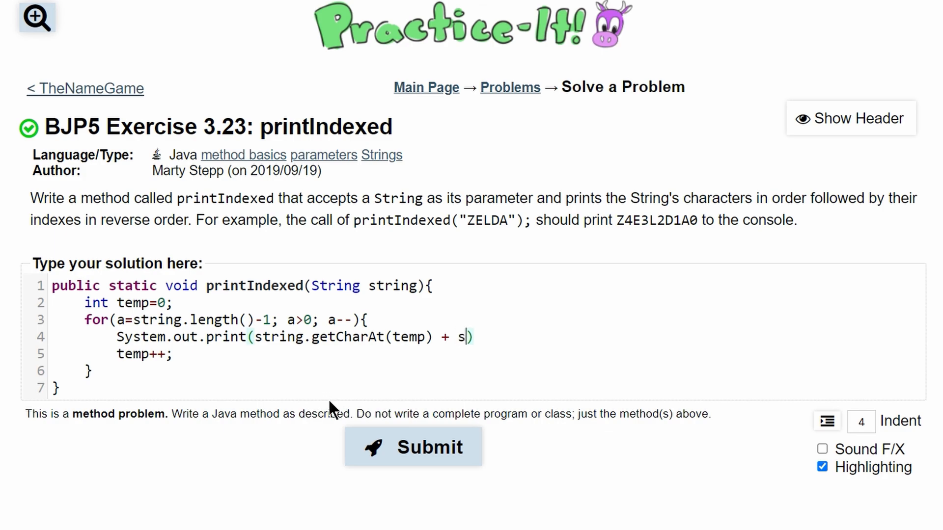
text(tring)
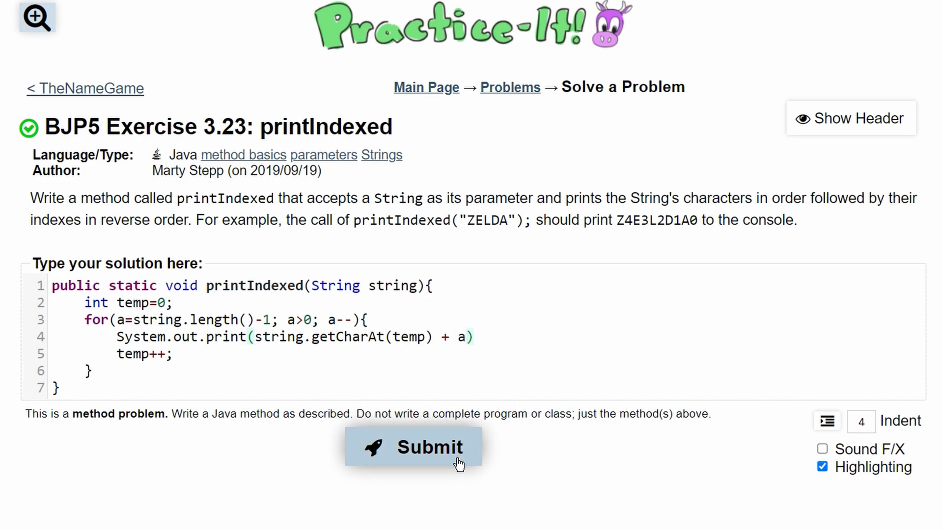
Submit, fix the compile errors (int a, semicolon, lowercase charAt), and resubmit to a failing test printing 94727869
click(428, 448)
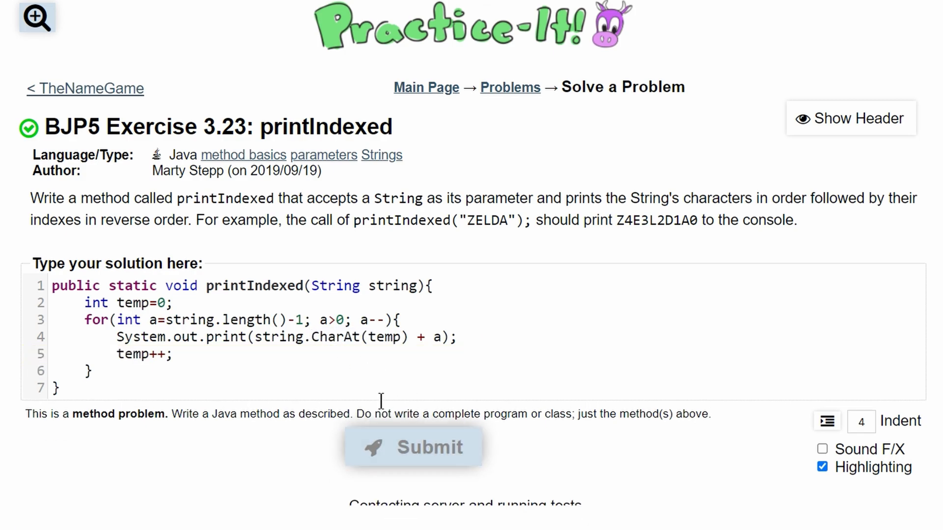
click(413, 448)
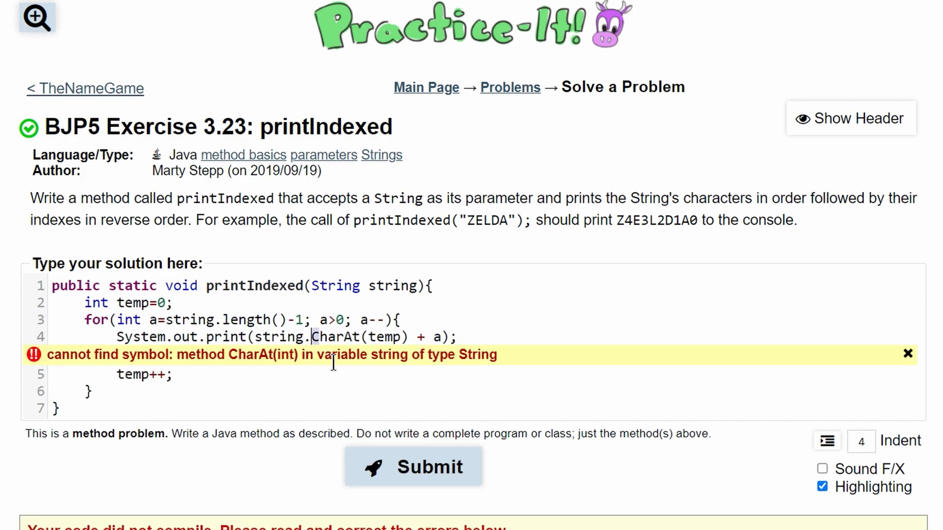
click(413, 467)
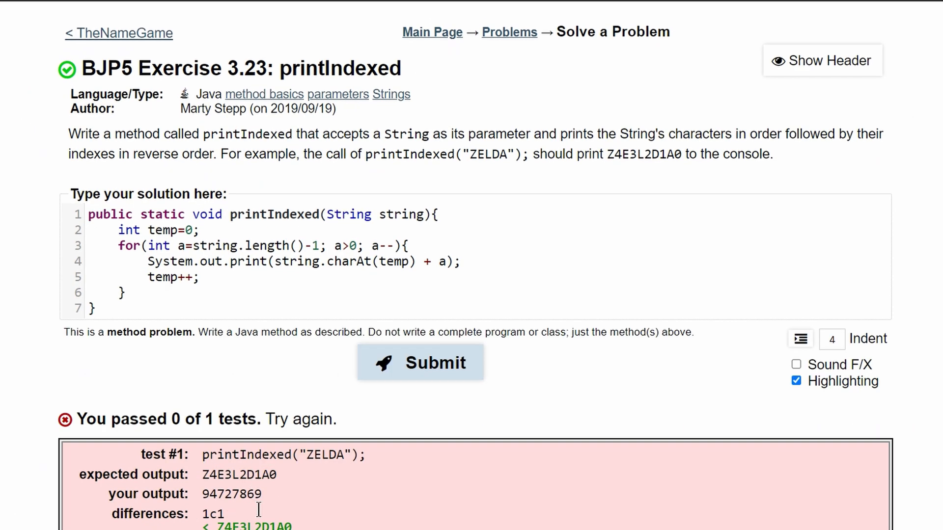
Inspect the wrong output 94727869 against the expected Z4E3L2D1A0
double_click(233, 494)
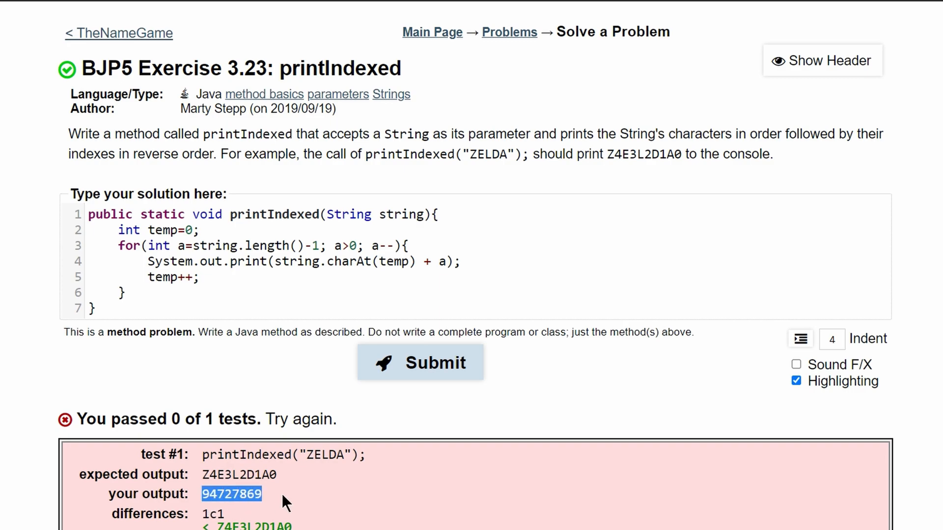
mouse_move(275, 508)
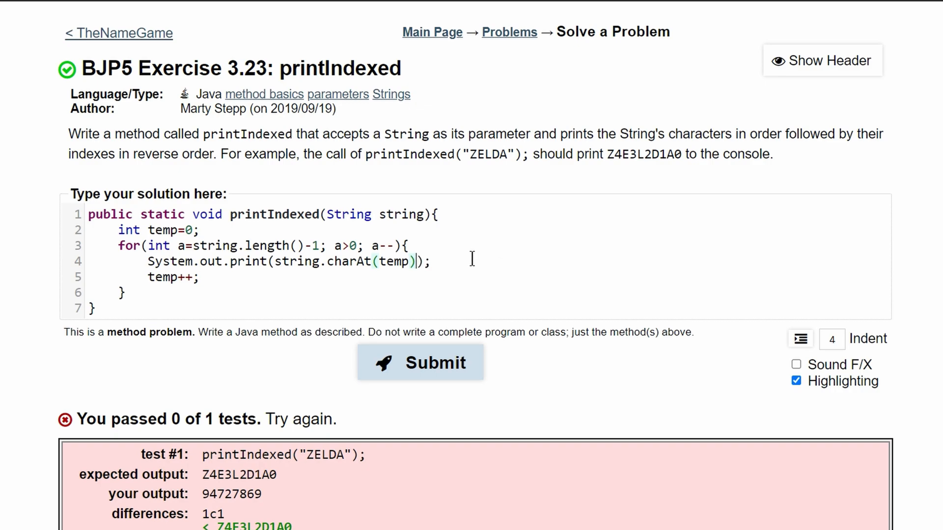
Print the index with a separate System.out.print(a), change the condition to a>=0, and submit to pass 1 of 1 tests
text(Syste)
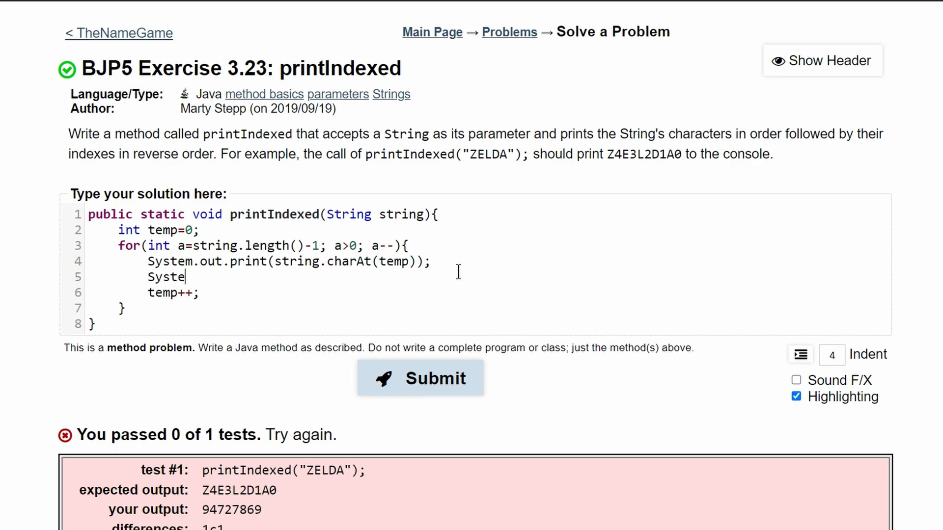
text(m.out.print())
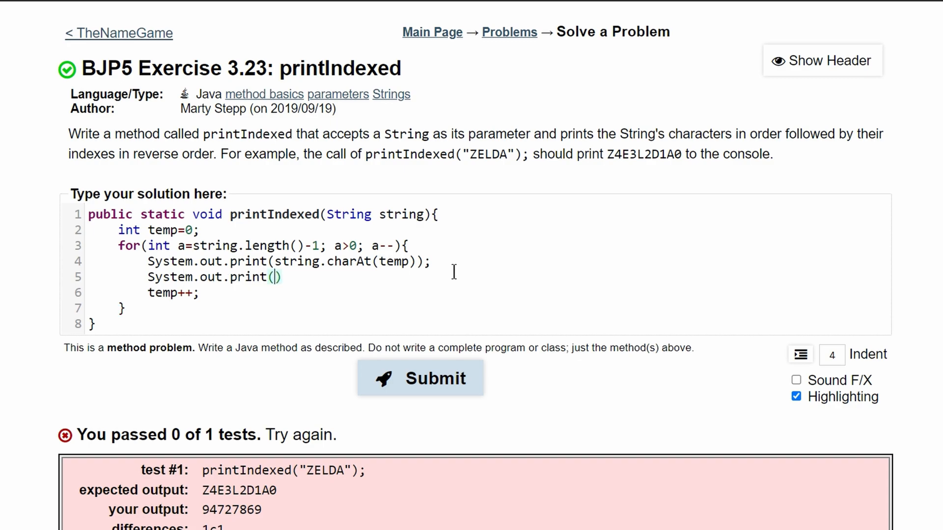
click(421, 378)
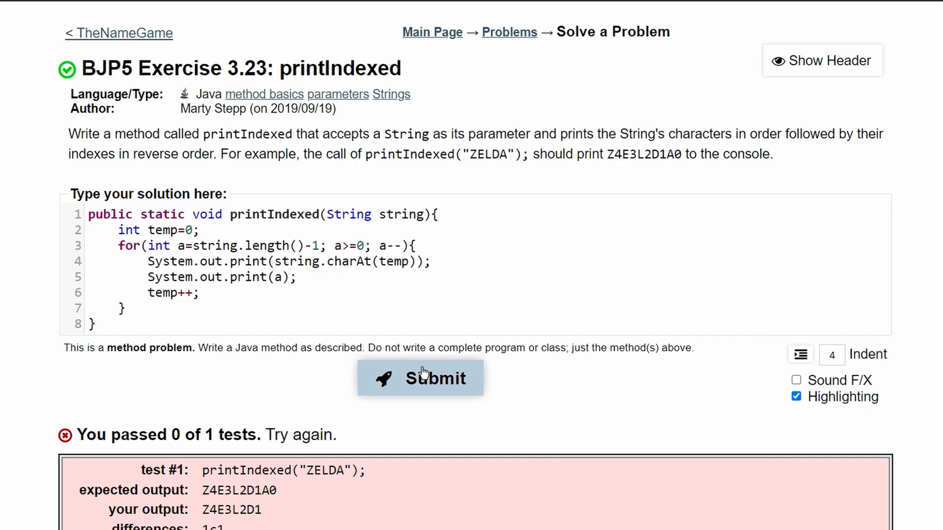
click(422, 378)
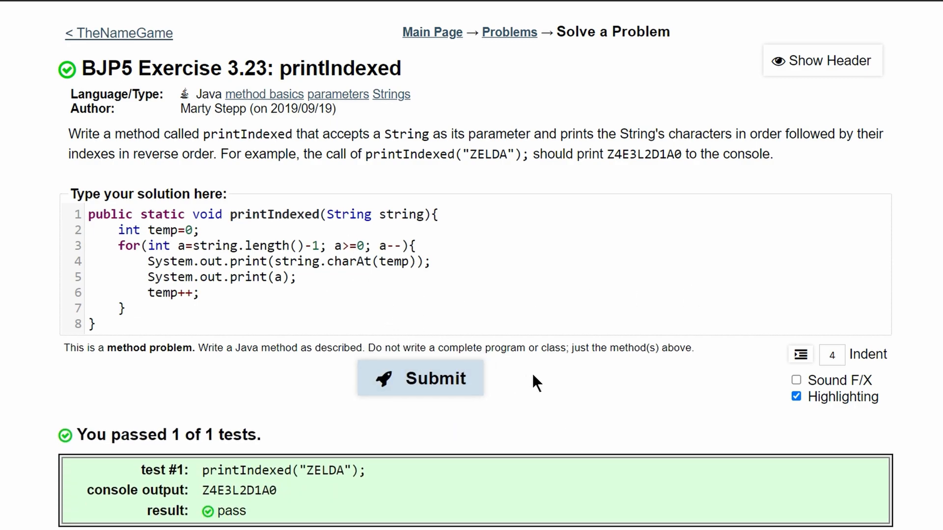